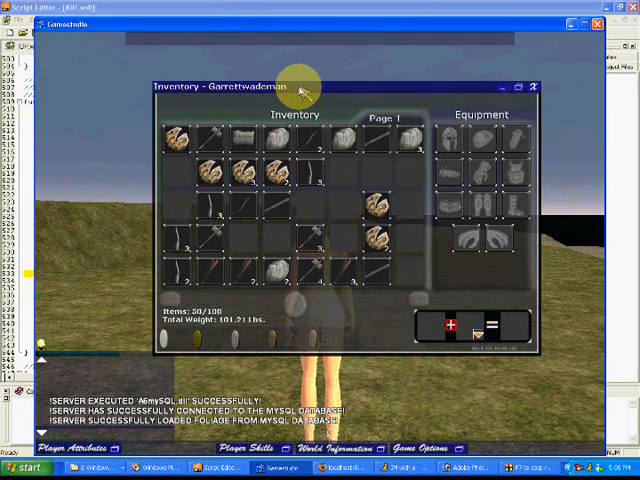
mouse_move(352, 82)
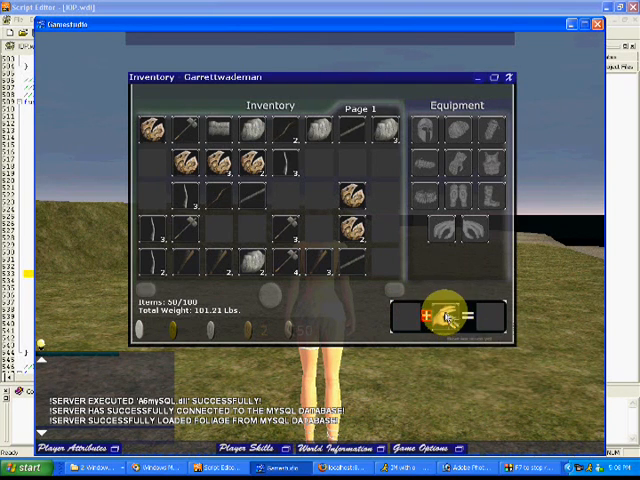
mouse_move(444, 316)
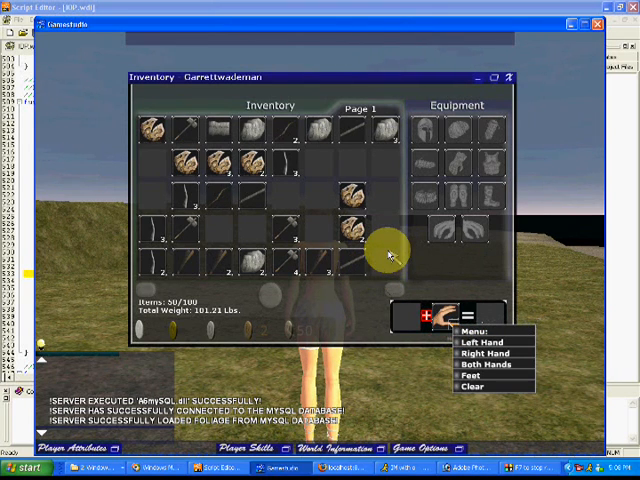
Bring up the equip-location choices (Left Hand, Right Hand, Both Hands, Feet, Clear)
click(478, 342)
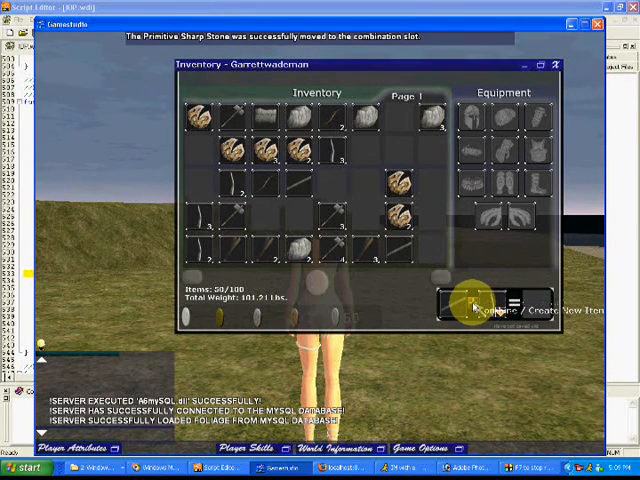
Combine the Primitive Sharp Stone placed in the crafting slot
click(490, 304)
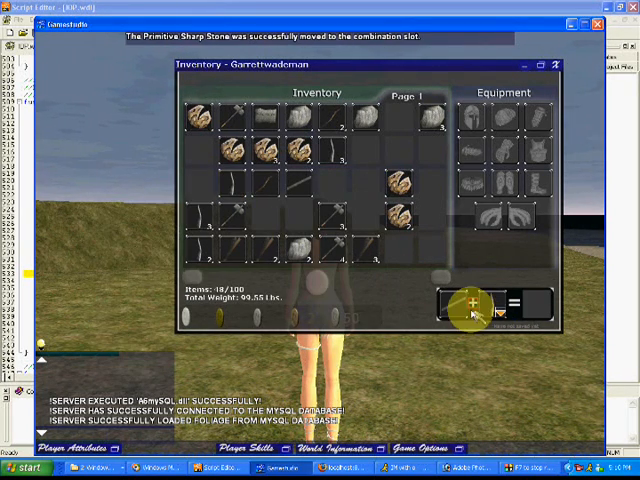
Create the new item from the combination slots, dropping weight to 99.51 lbs
click(470, 304)
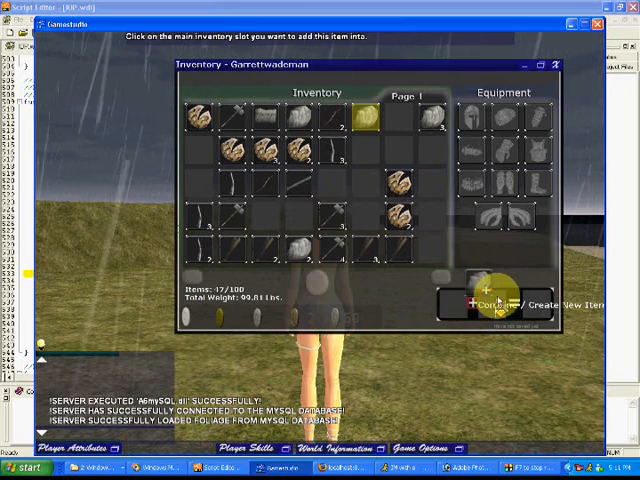
Combine the Small Hard Stone in the slot to create a Primitive Stone Mallet
click(364, 126)
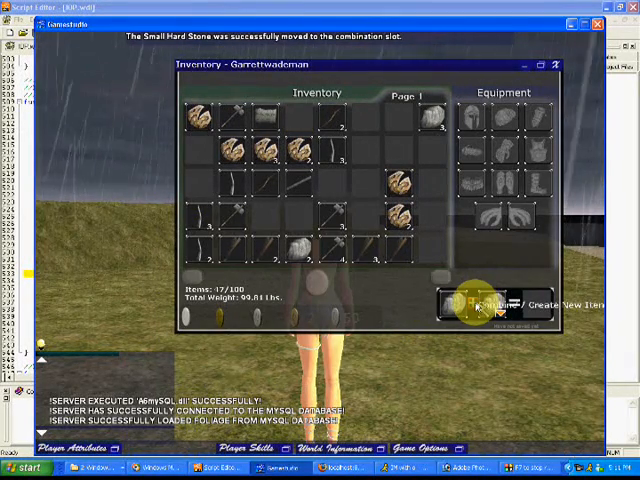
click(494, 304)
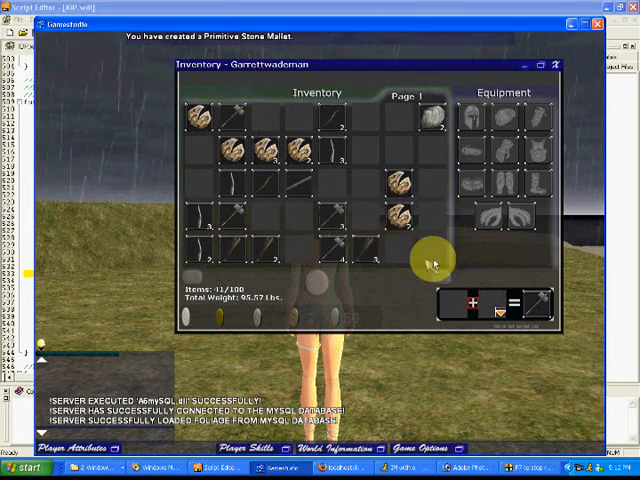
mouse_move(464, 300)
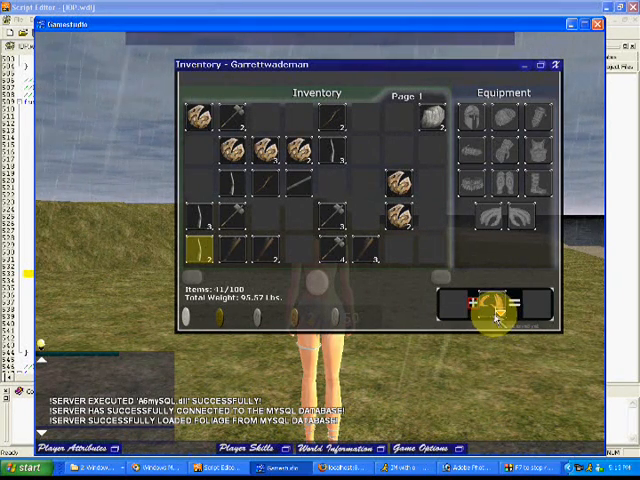
mouse_move(496, 308)
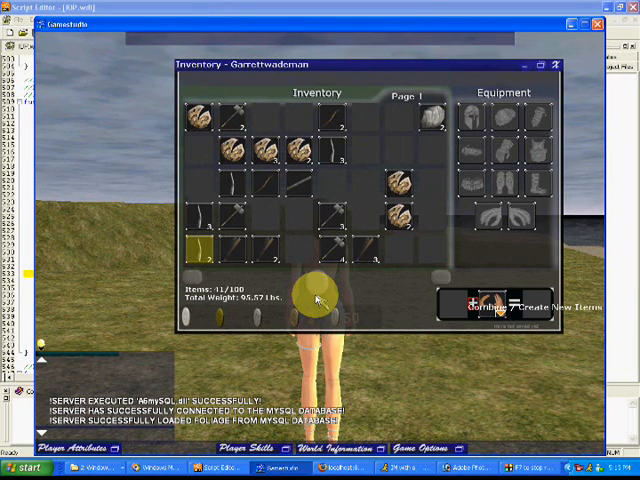
mouse_move(336, 276)
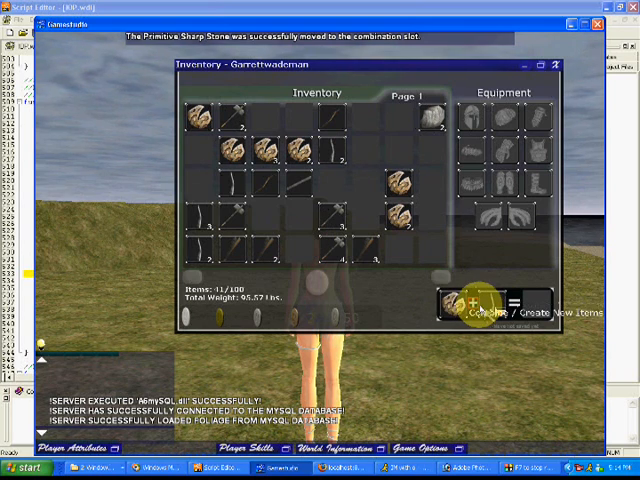
Craft the Snake Skin into a Snake Skin Strip and start crafting another
click(484, 312)
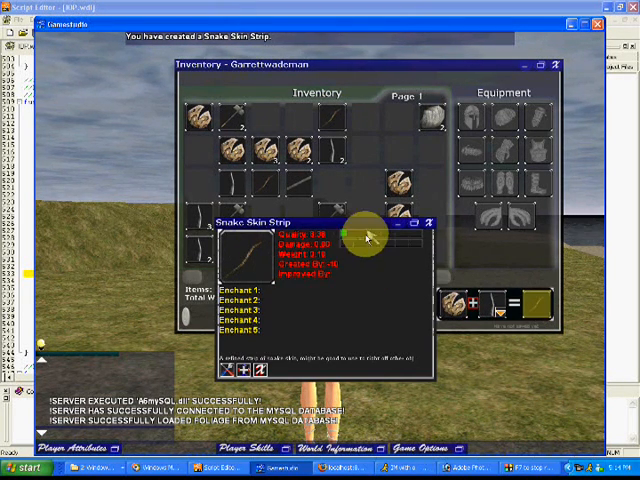
click(420, 222)
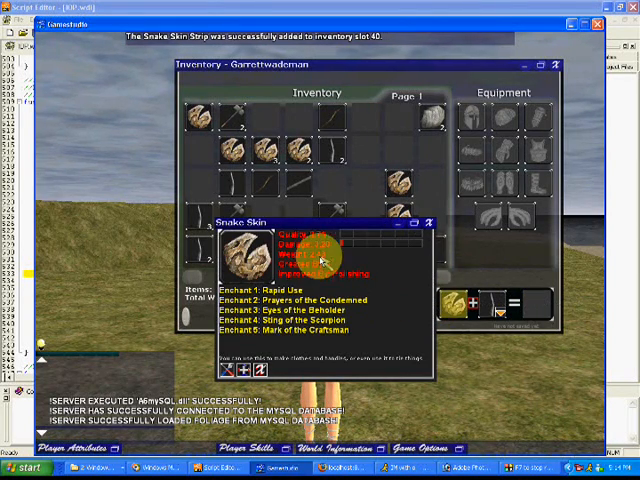
click(430, 222)
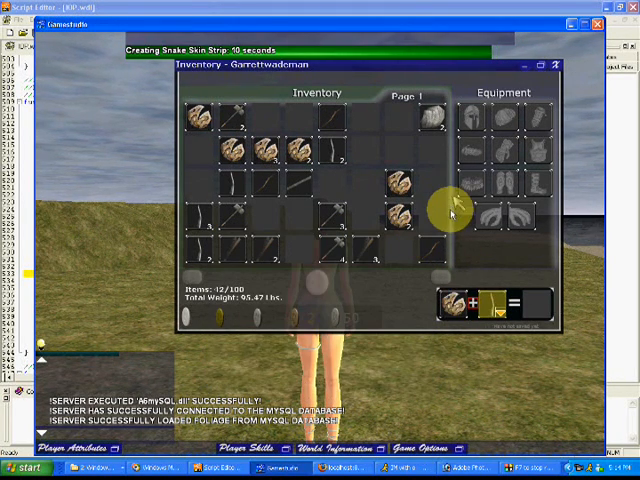
mouse_move(470, 244)
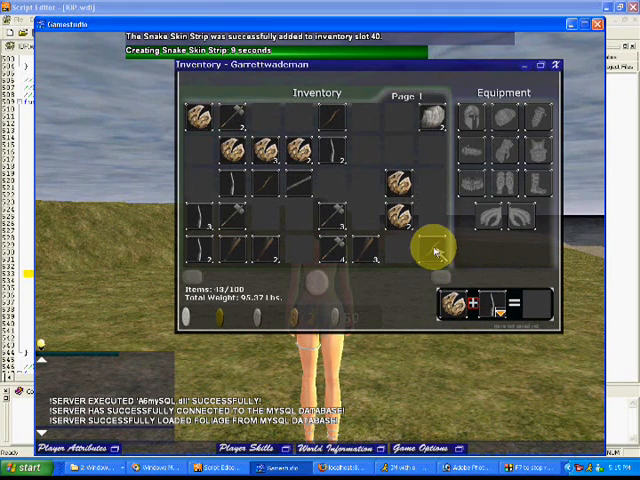
mouse_move(320, 130)
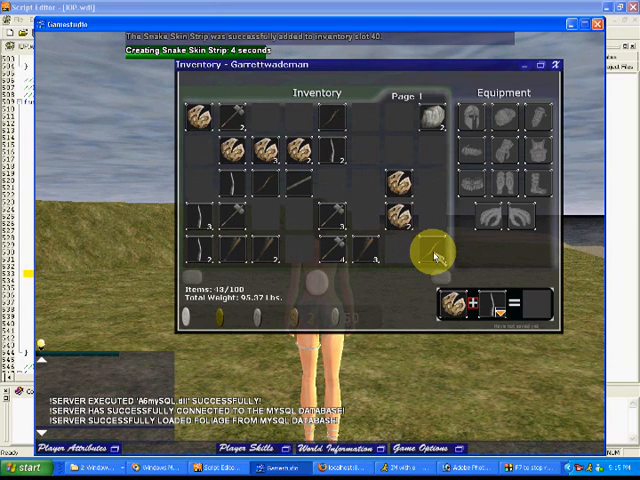
mouse_move(244, 108)
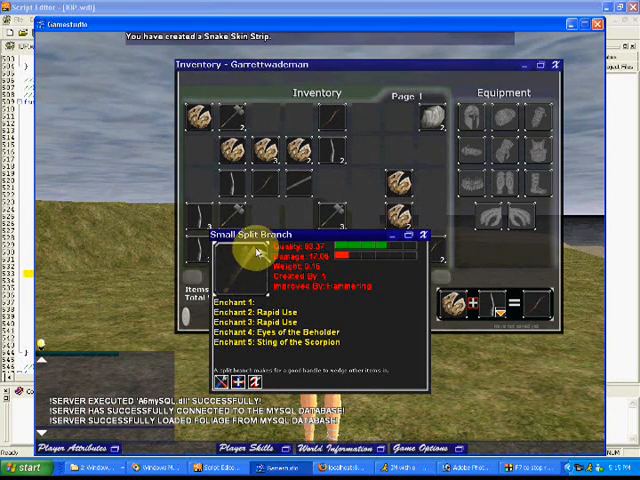
Equip the Small Split Branch to the left hand and show the character holding it
click(428, 234)
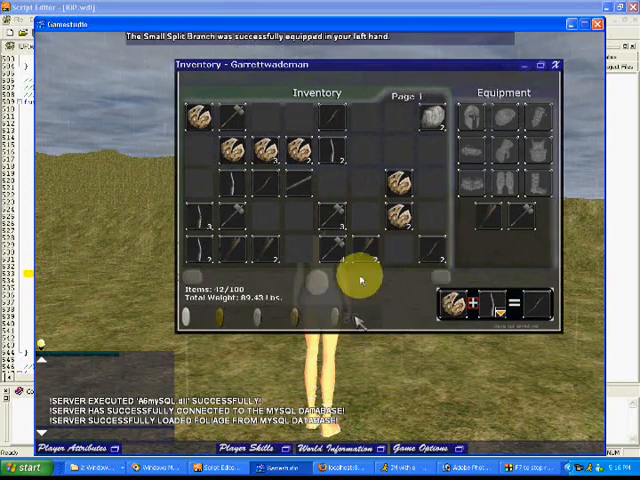
click(556, 64)
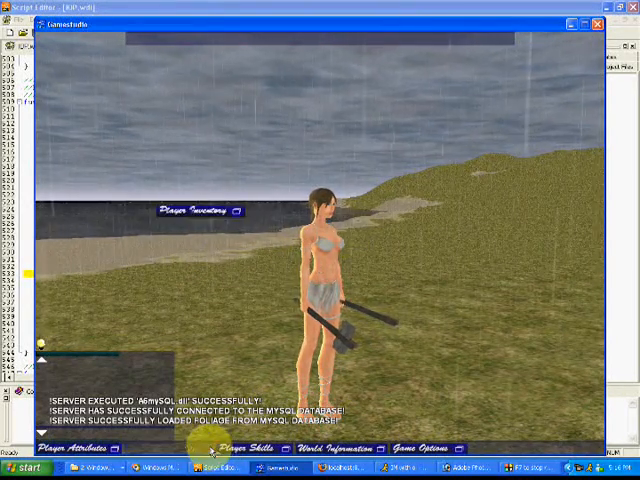
View the character in the world, then reopen the Player Inventory (43/100 items, 94.22 lbs)
click(200, 212)
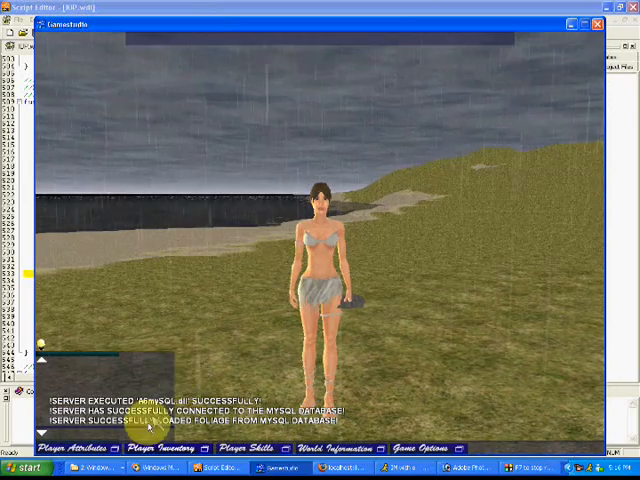
click(244, 248)
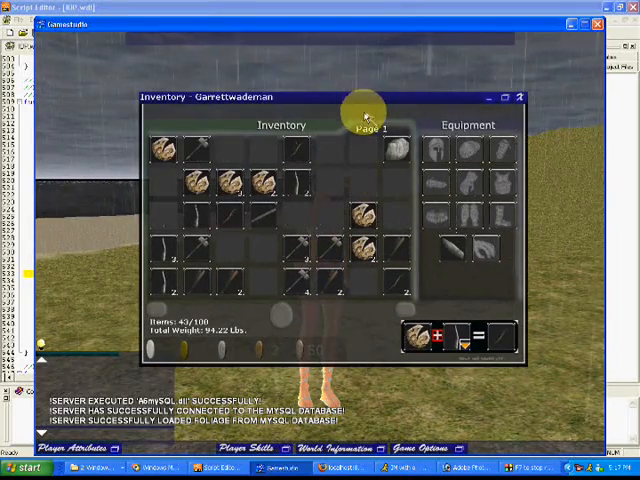
mouse_move(470, 190)
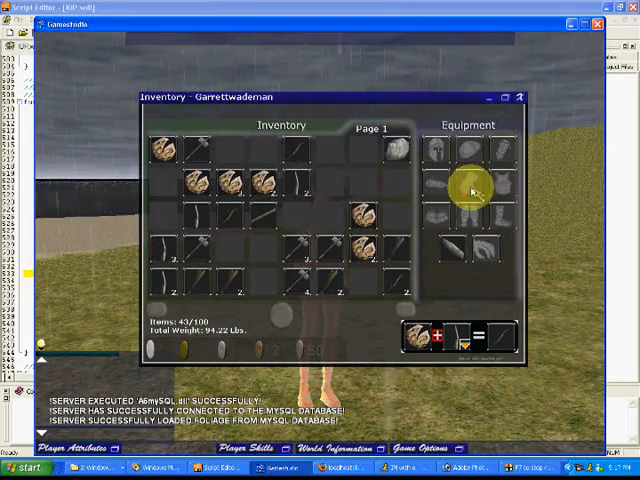
mouse_move(444, 96)
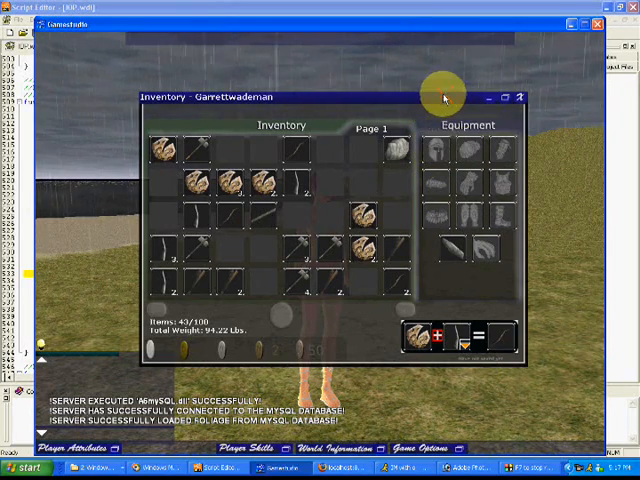